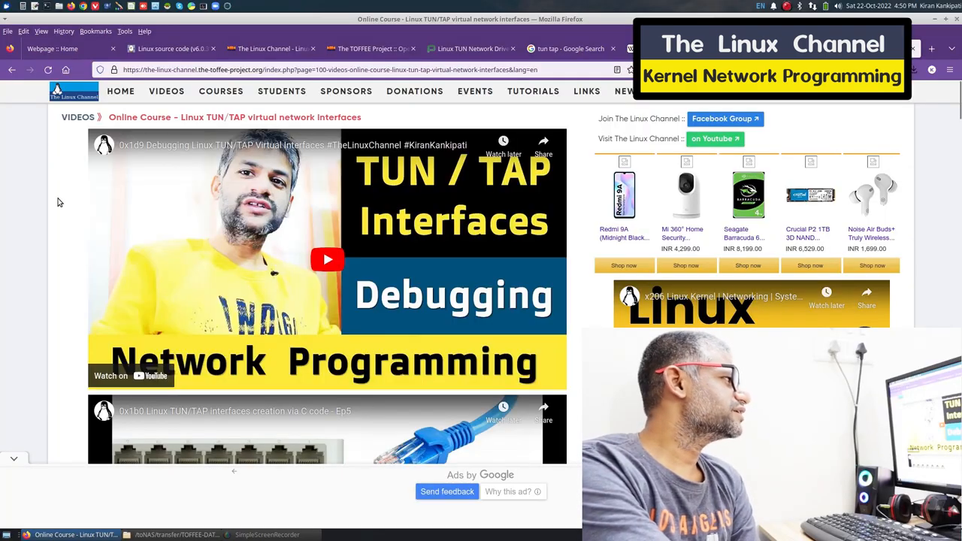
# Step: Scroll the TOFFEE TUN/TAP course page down to the Episode 5 video and its Refer links
pyautogui.scroll(-3)
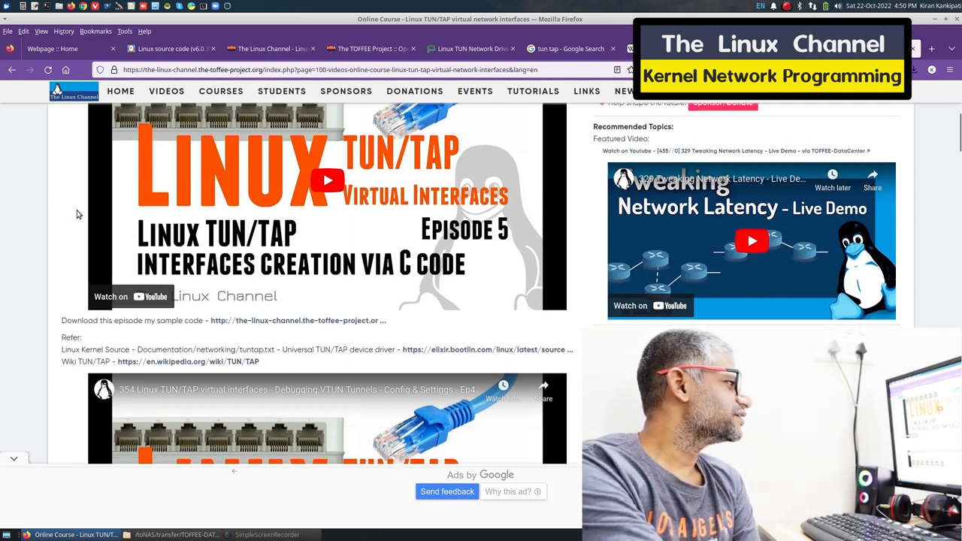
pyautogui.scroll(-3)
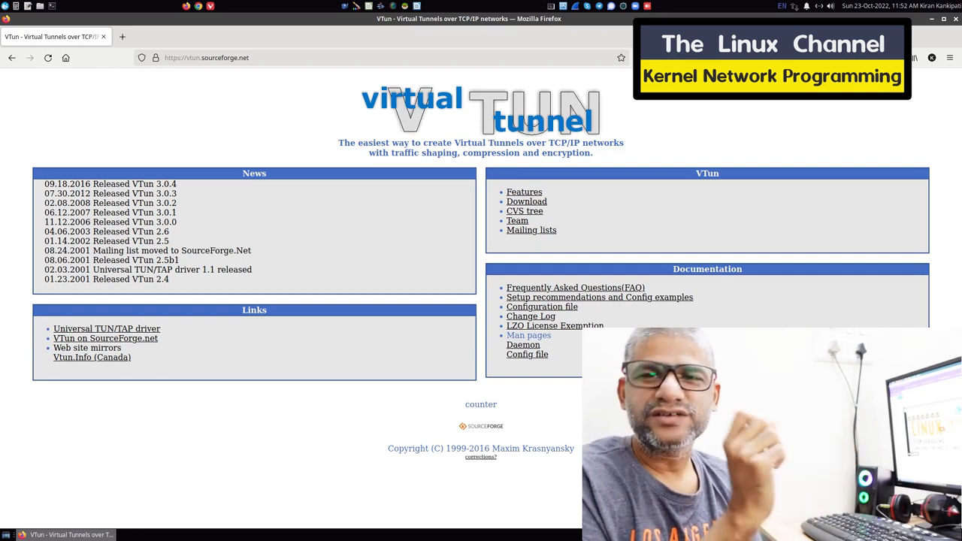
# Step: View the VTun Features page on tunnel types, protocols, compression and encryption, then switch to Phoronix
pyautogui.click(524, 191)
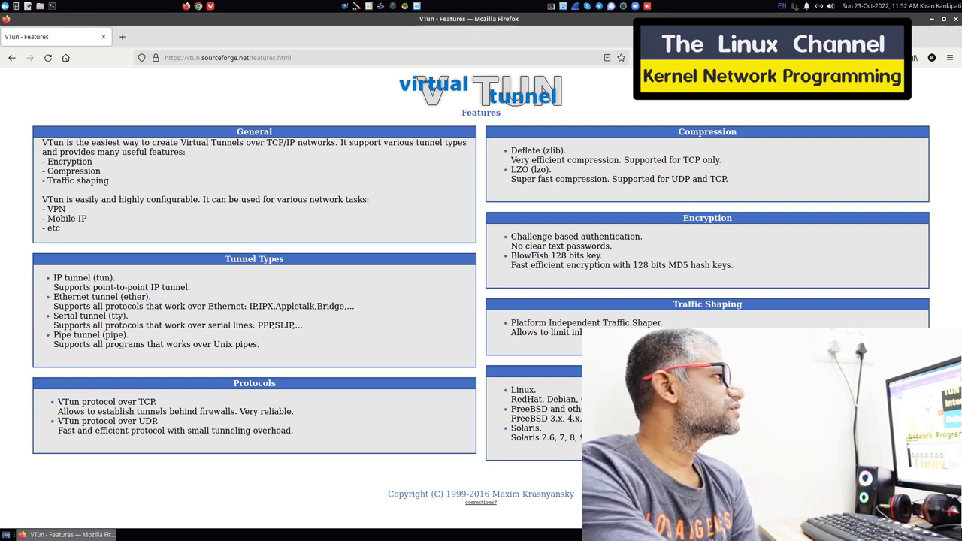
pyautogui.click(472, 48)
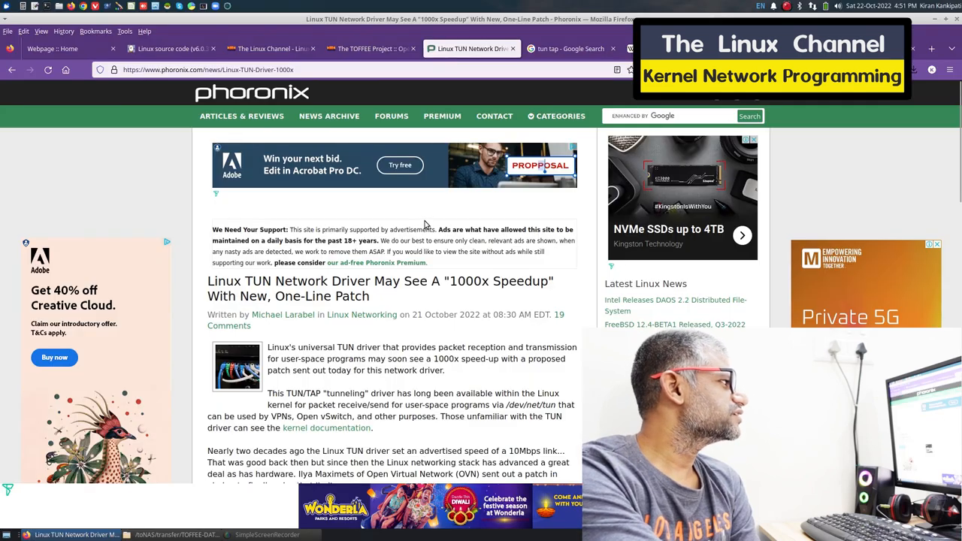
# Step: Read the Phoronix TUN speedup article and follow its '[RFE net-next] net: tun: 1000x speed up' link
pyautogui.scroll(-3)
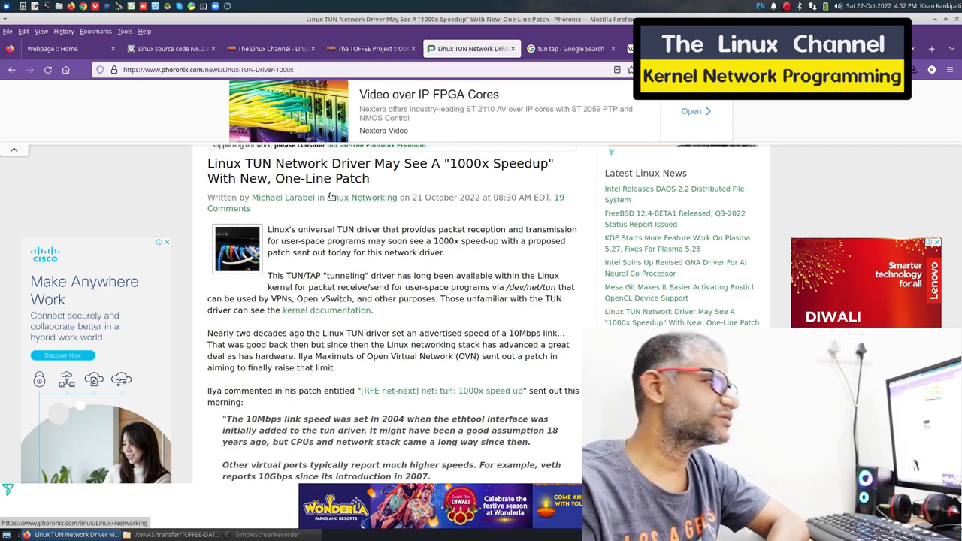
pyautogui.moveTo(331, 224)
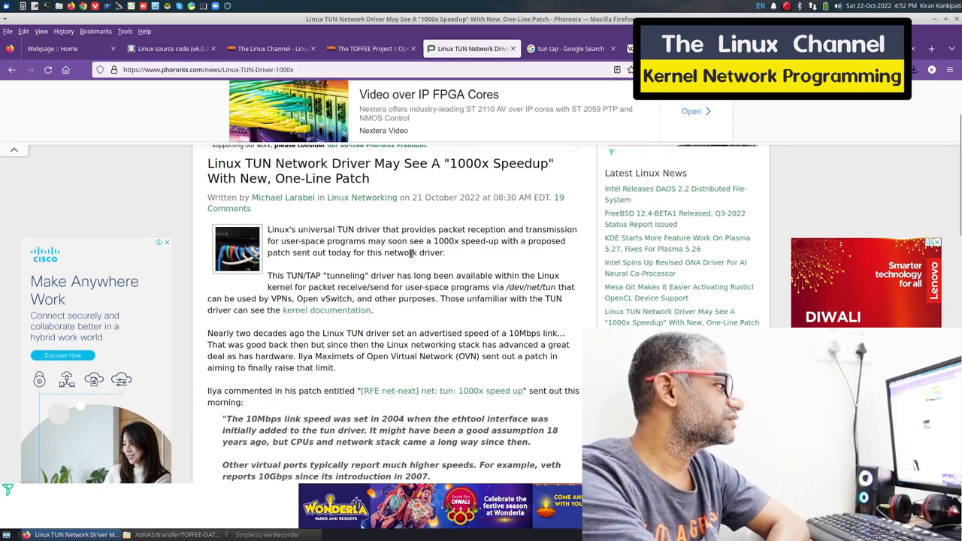
pyautogui.scroll(-3)
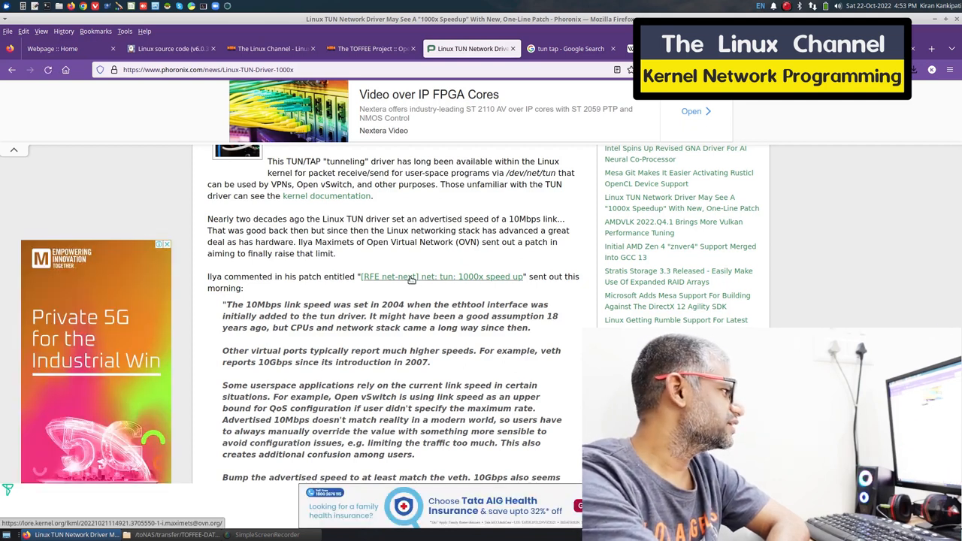
pyautogui.click(442, 276)
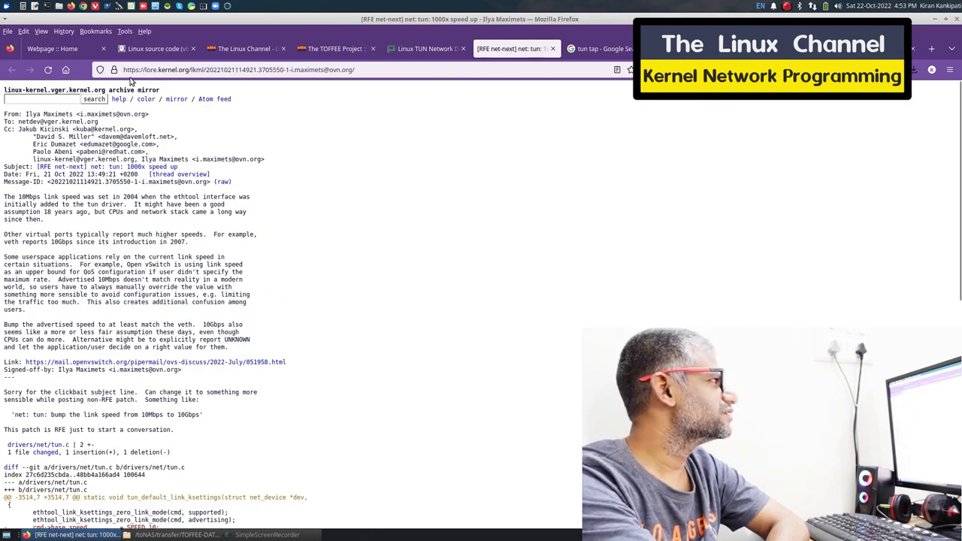
pyautogui.moveTo(137, 251)
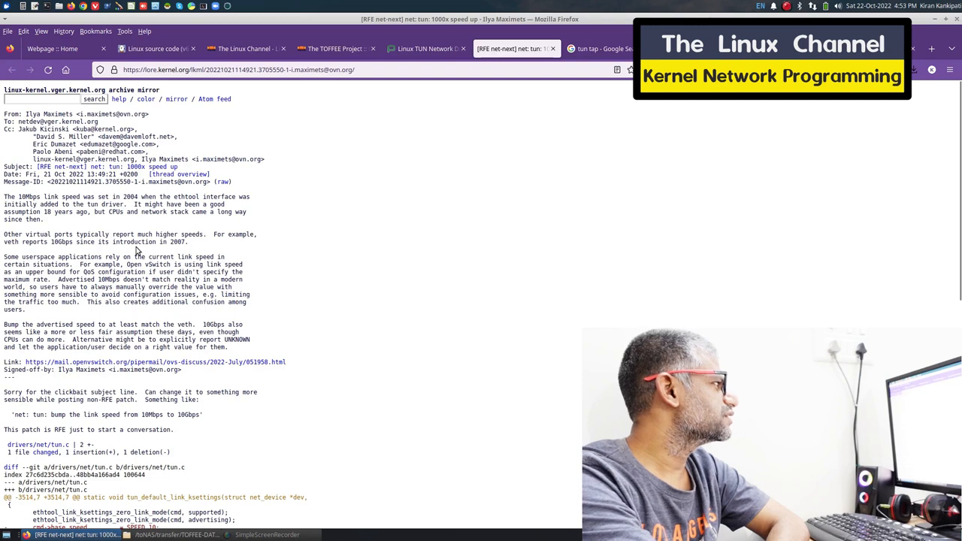
pyautogui.moveTo(143, 278)
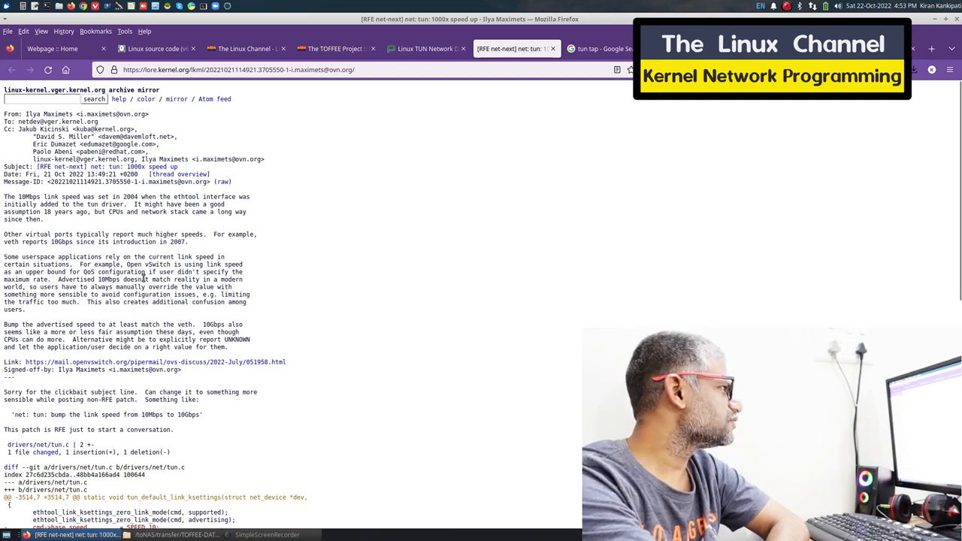
# Step: Review the tun.c diff changing SPEED_10 to SPEED_10000, then go back to the Phoronix article
pyautogui.scroll(-3)
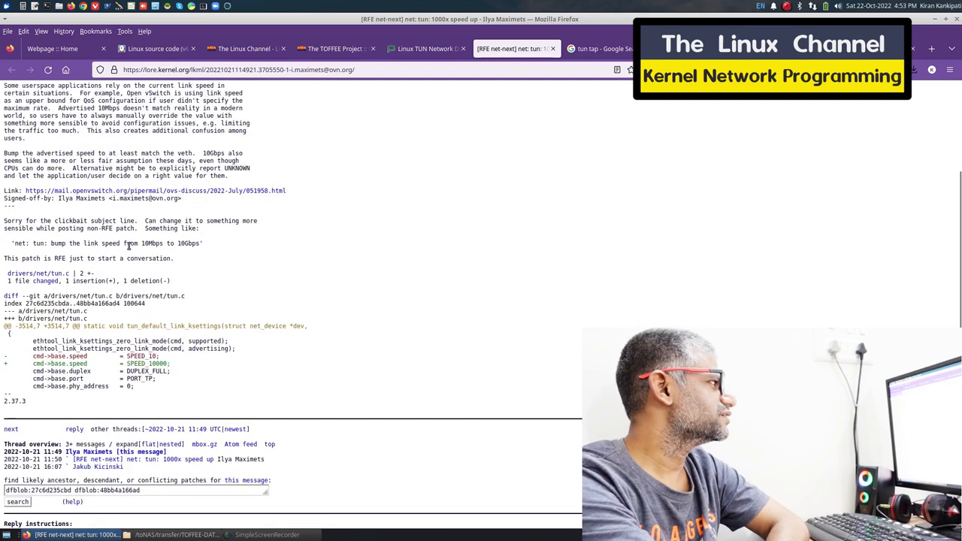
pyautogui.scroll(-3)
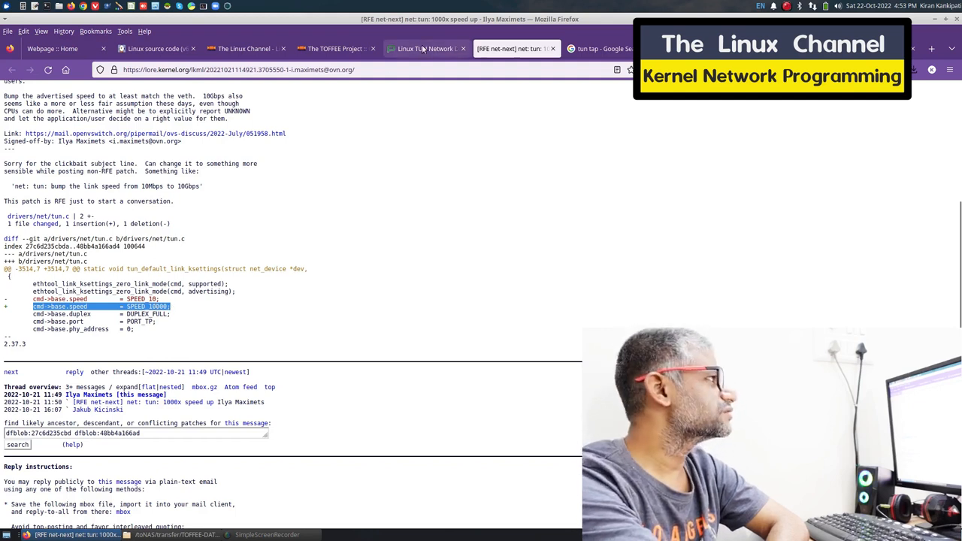
pyautogui.click(425, 48)
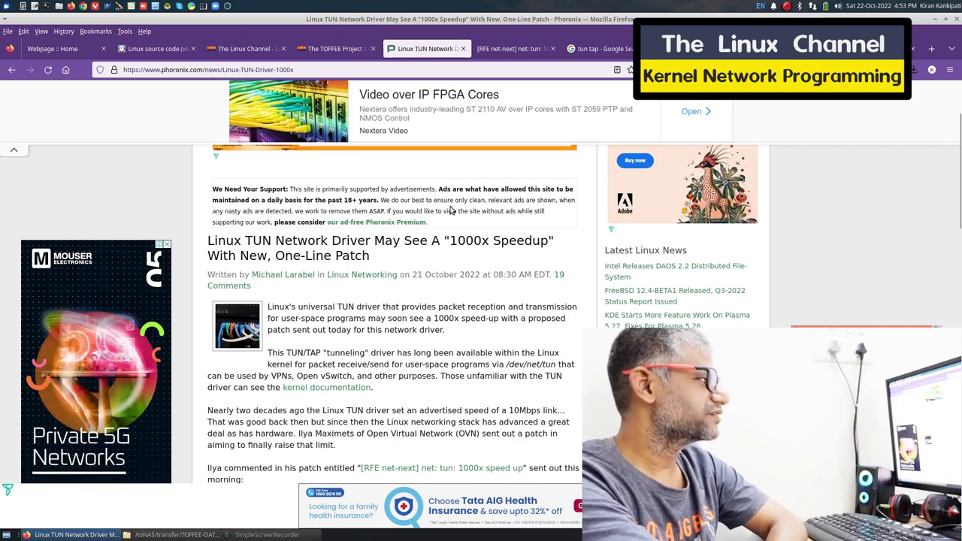
pyautogui.scroll(-3)
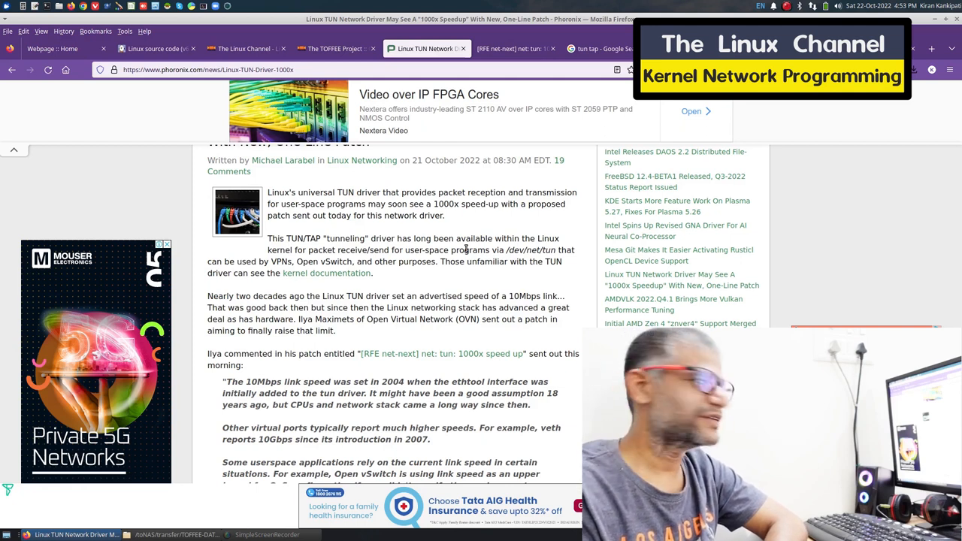
pyautogui.scroll(-3)
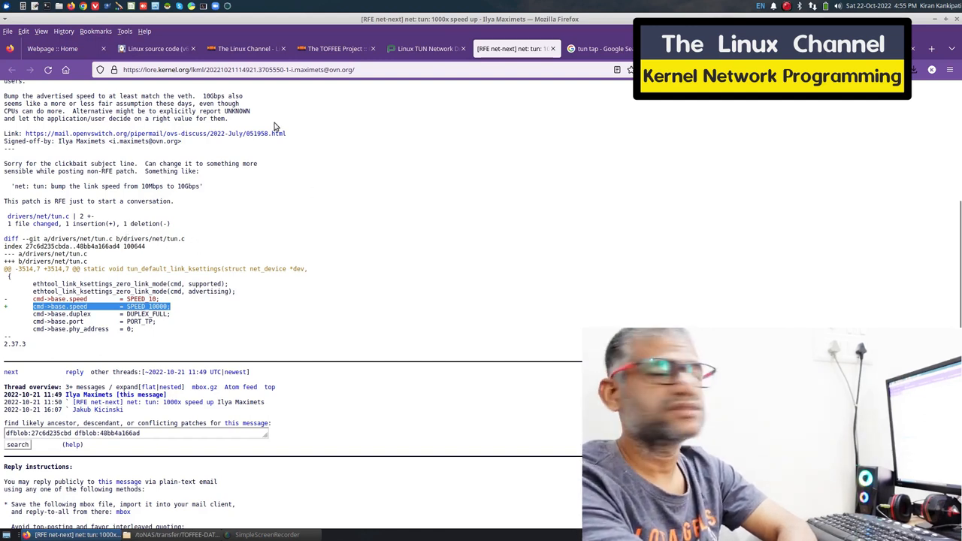
# Step: Navigate the Bootlin Elixir Linux v6.0.3 source tree into the drivers/net directory
pyautogui.click(156, 48)
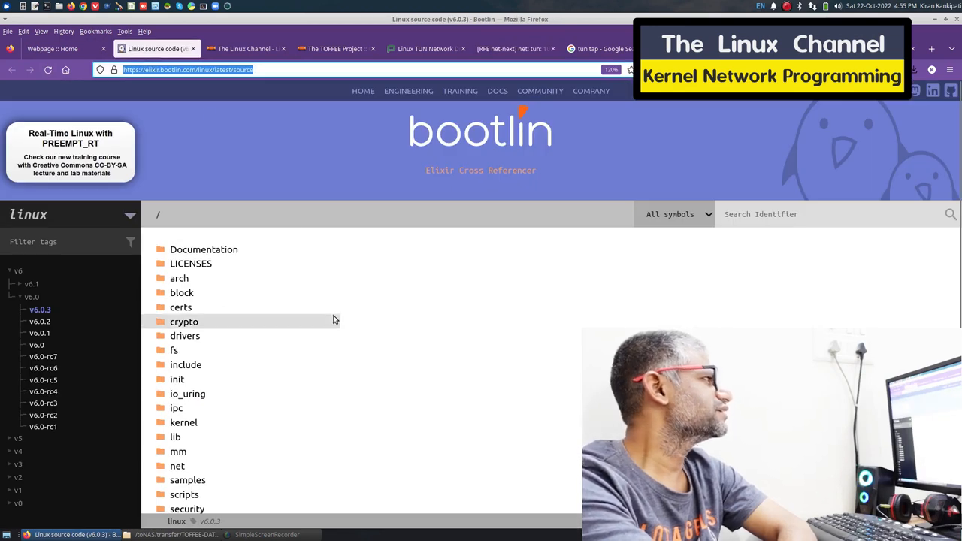
pyautogui.scroll(-3)
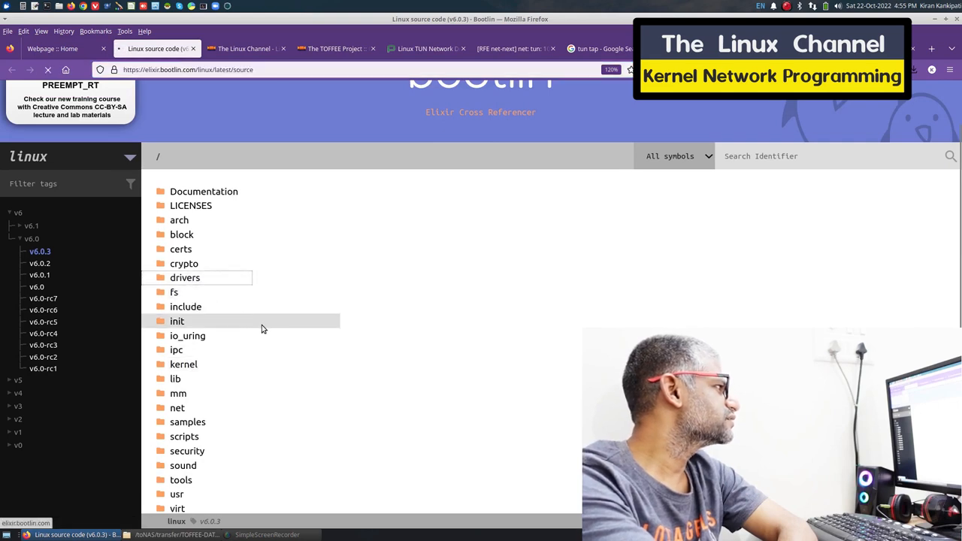
pyautogui.click(185, 277)
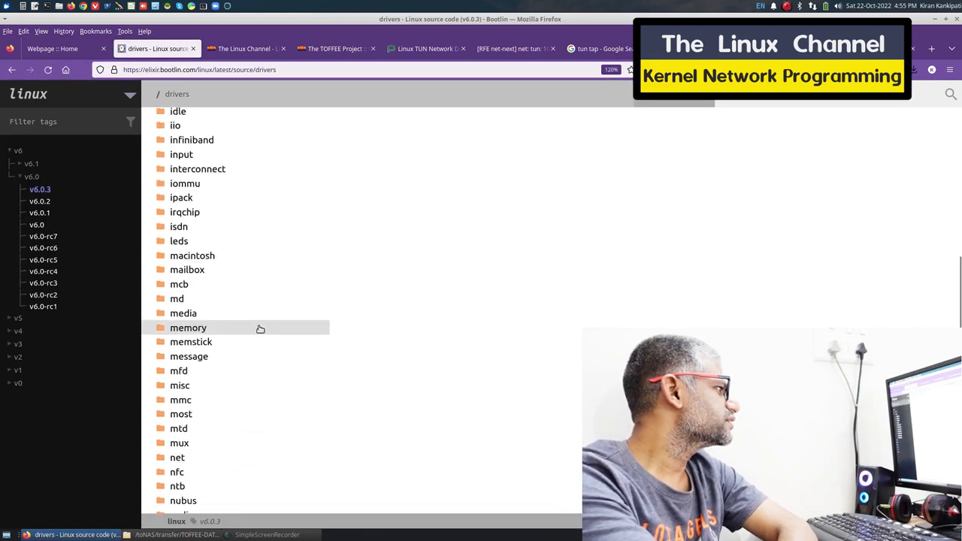
pyautogui.scroll(-3)
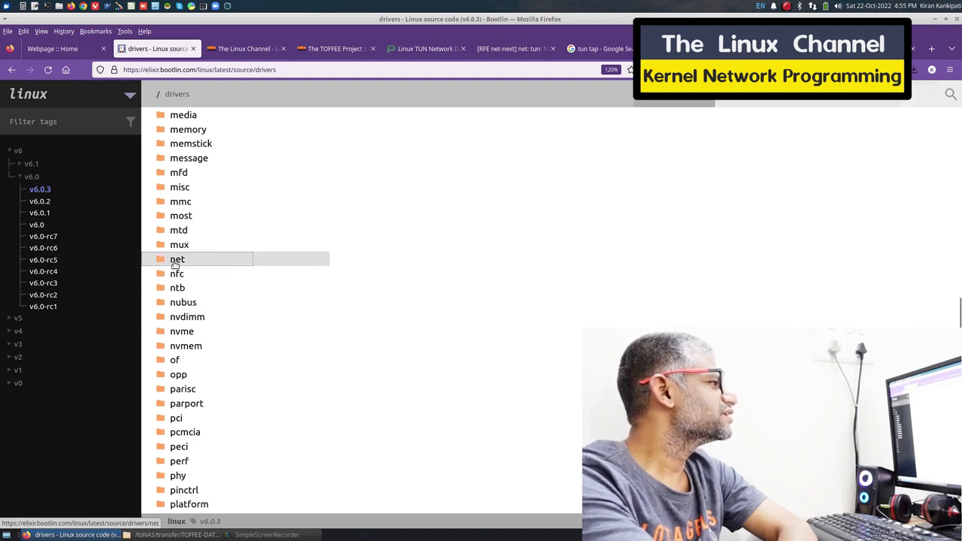
pyautogui.click(178, 259)
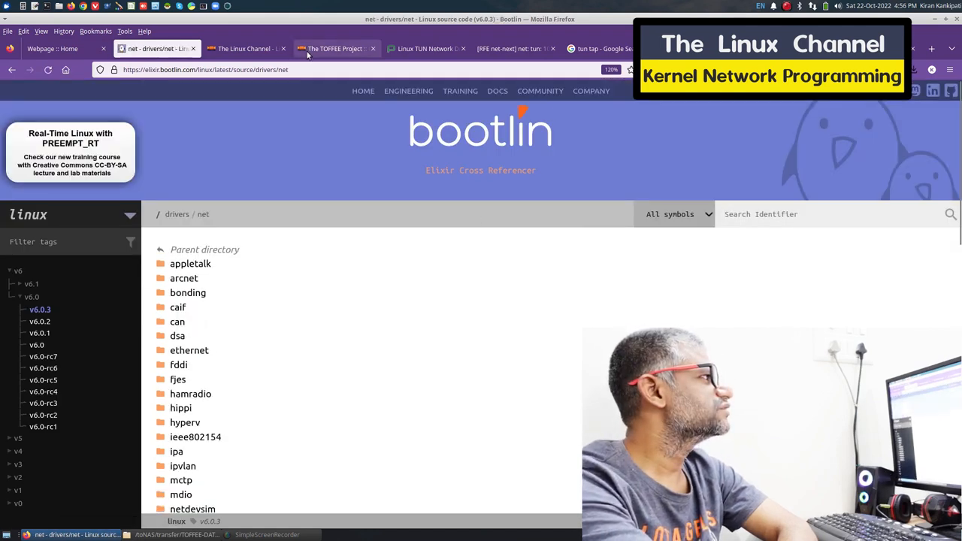
# Step: Glance at the TOFFEE course tab, then scroll drivers/net down to tap.c and tun.c
pyautogui.click(245, 48)
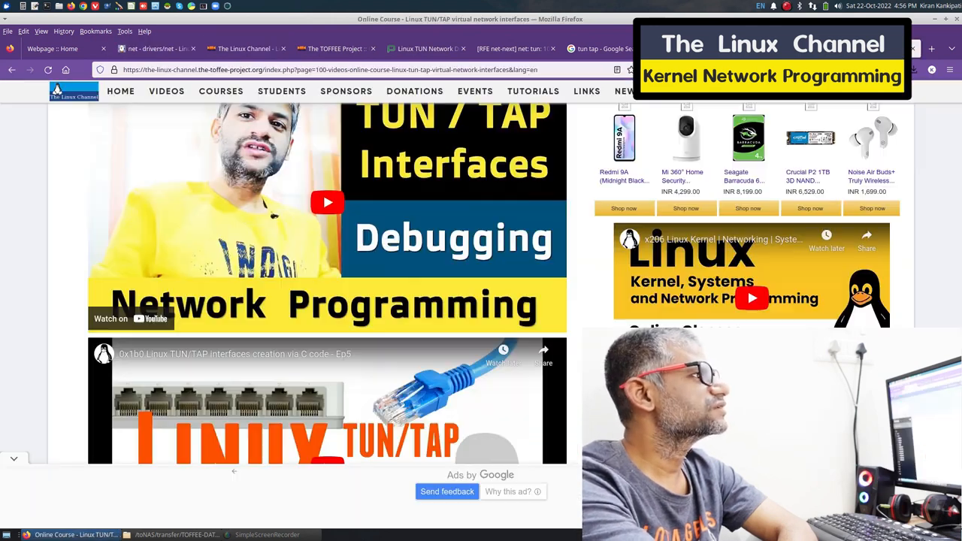
pyautogui.click(157, 48)
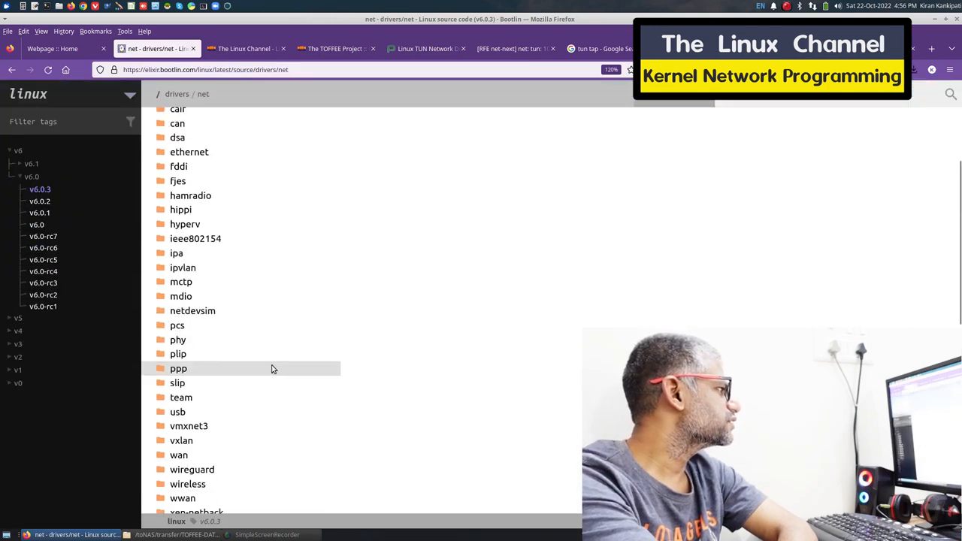
pyautogui.scroll(-3)
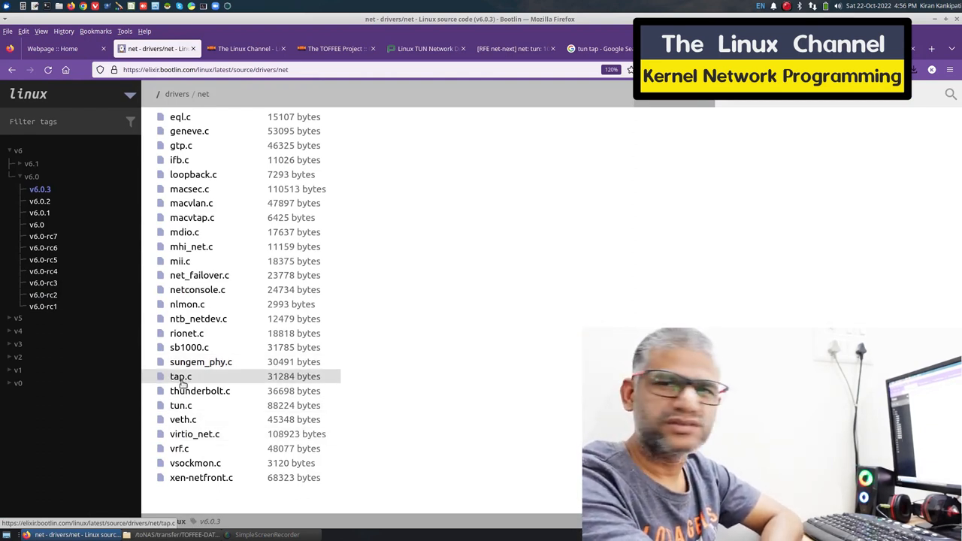
pyautogui.moveTo(181, 406)
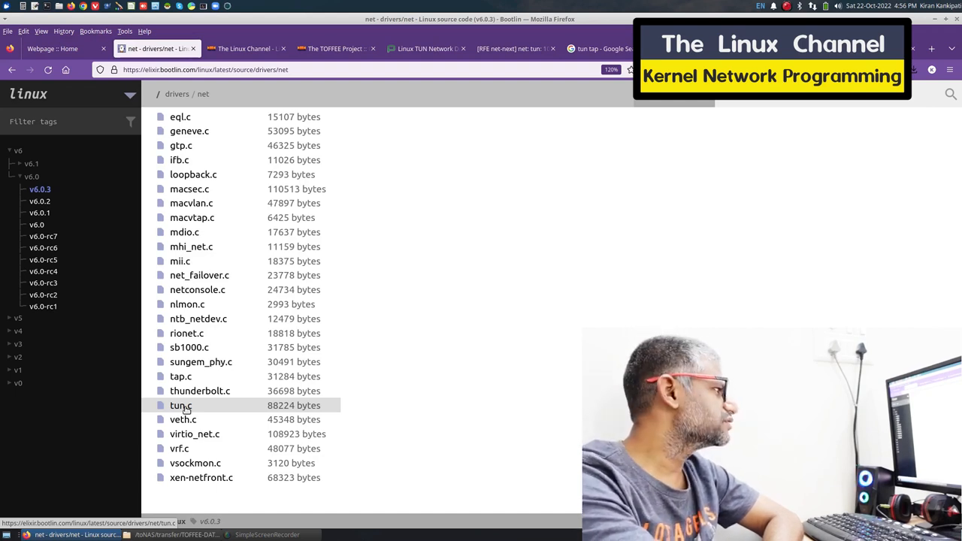
pyautogui.moveTo(454, 383)
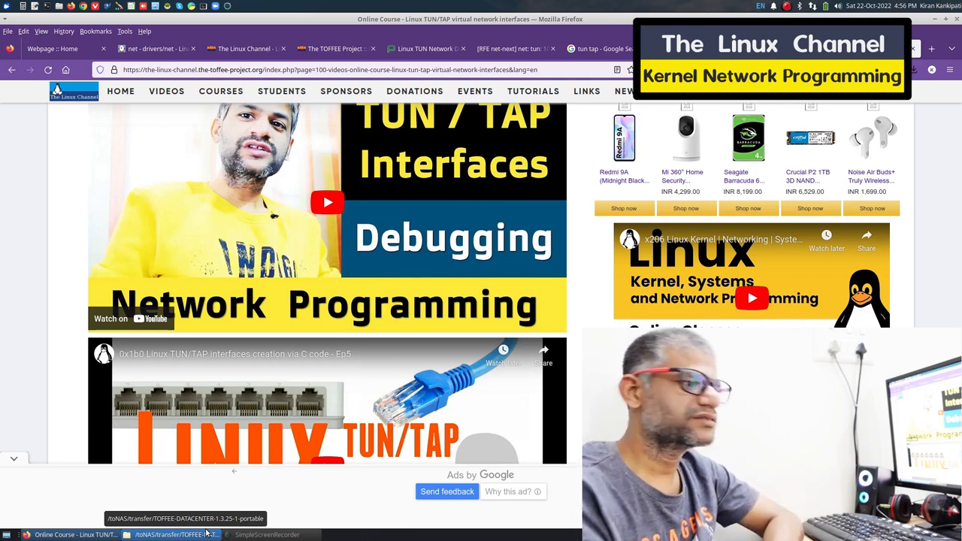
# Step: Switch to Thunar and open the TOFFEE-DATACENTER daemon folder
pyautogui.click(176, 534)
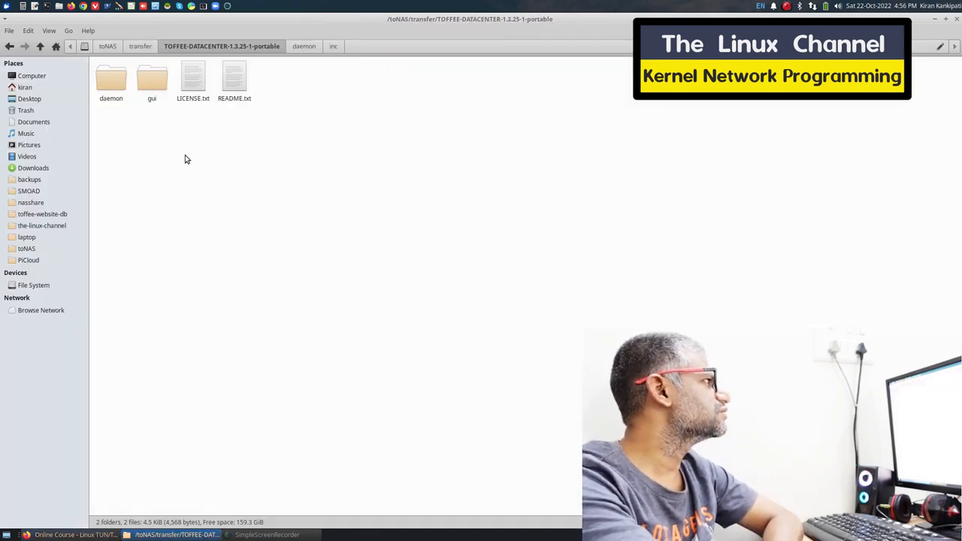
pyautogui.doubleClick(110, 79)
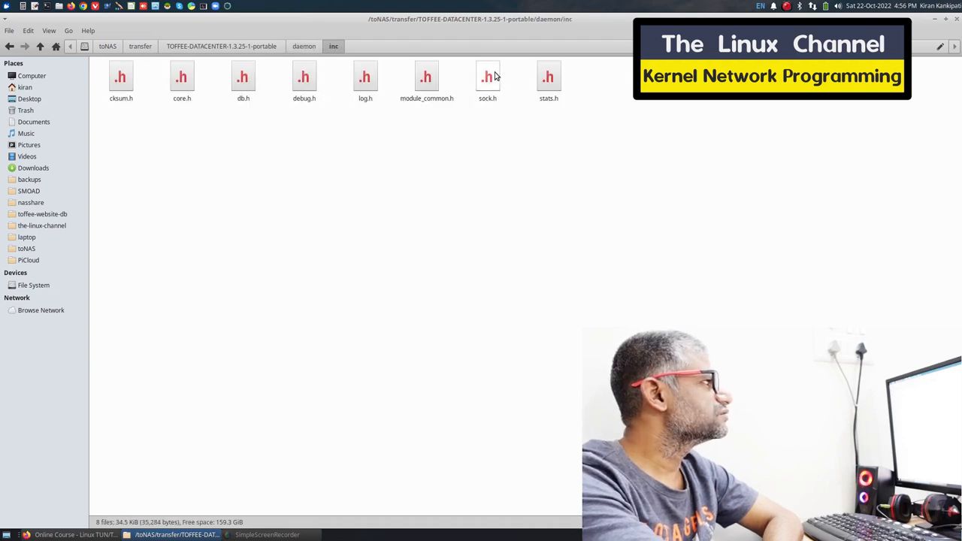
# Step: Open sock.h in Mousepad to view the tap_open() function
pyautogui.doubleClick(487, 76)
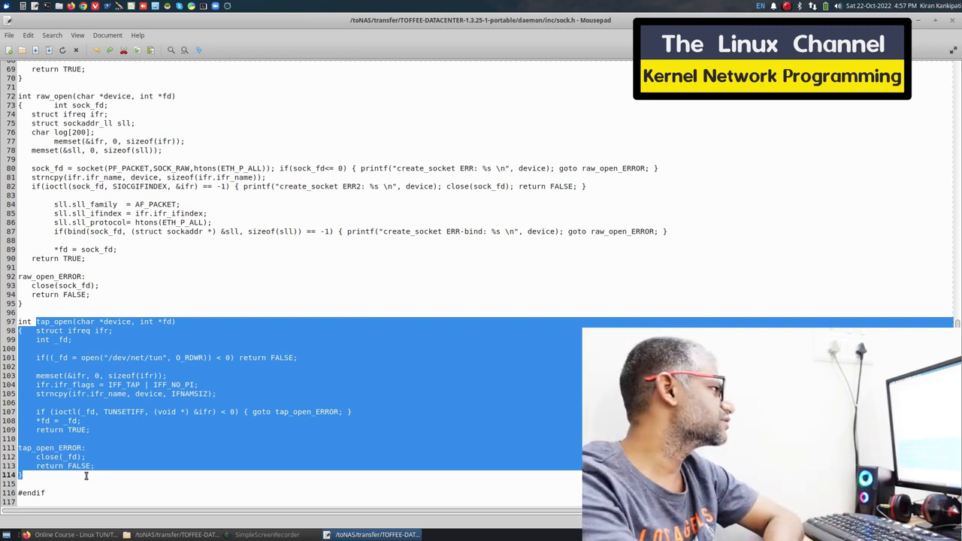
# Step: Return to Thunar and open the tfdc_r_src source folder
pyautogui.click(160, 339)
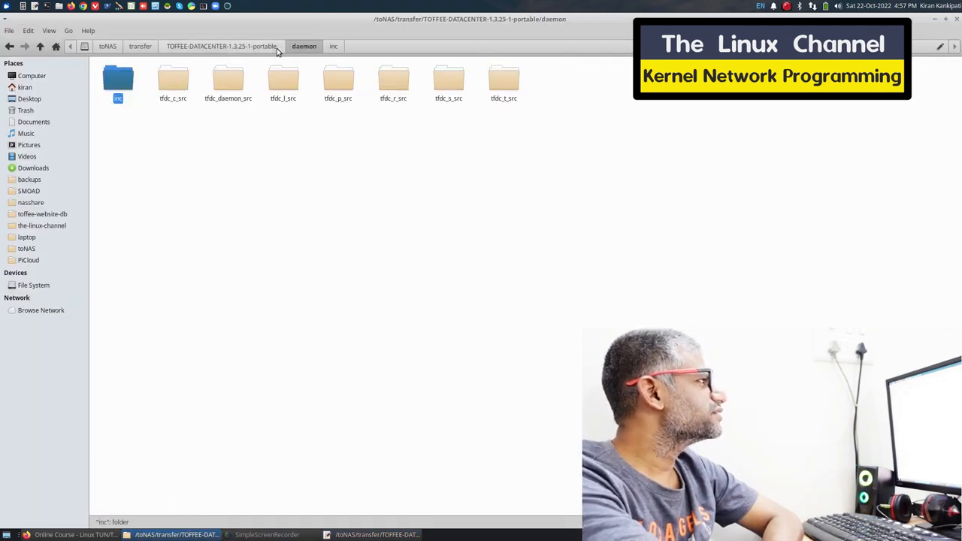
pyautogui.doubleClick(394, 79)
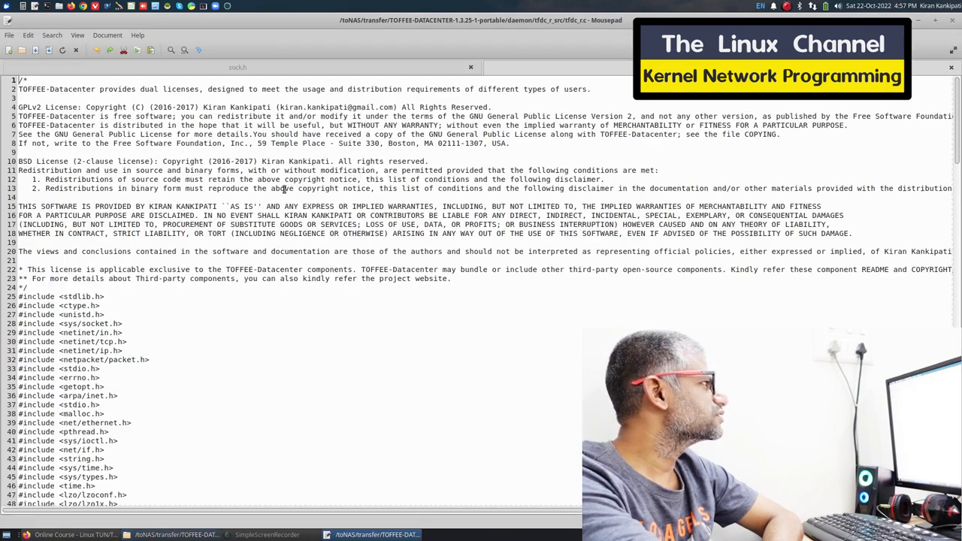
# Step: Scroll tfdc_rc to lan_thread_fn and highlight the tap_open call and tfdclantp name
pyautogui.scroll(-3)
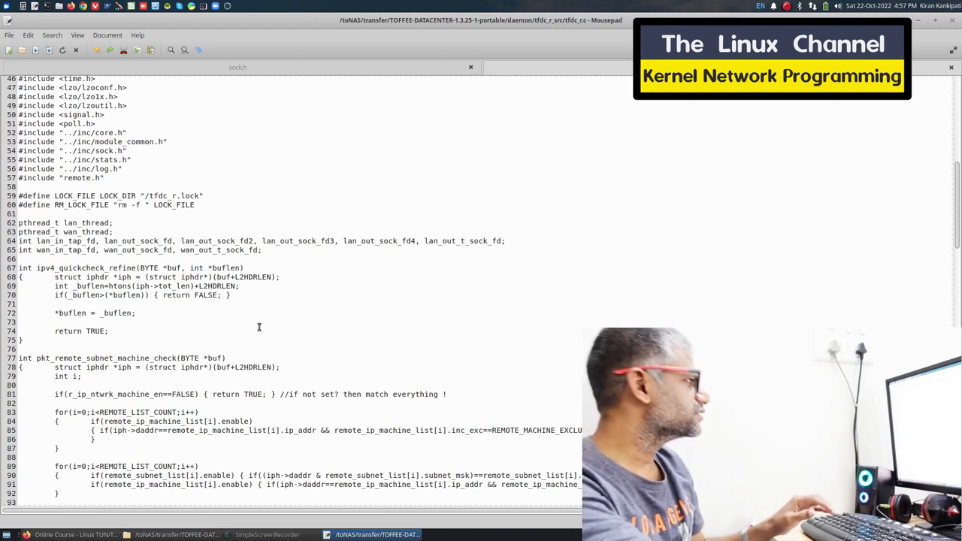
pyautogui.scroll(-3)
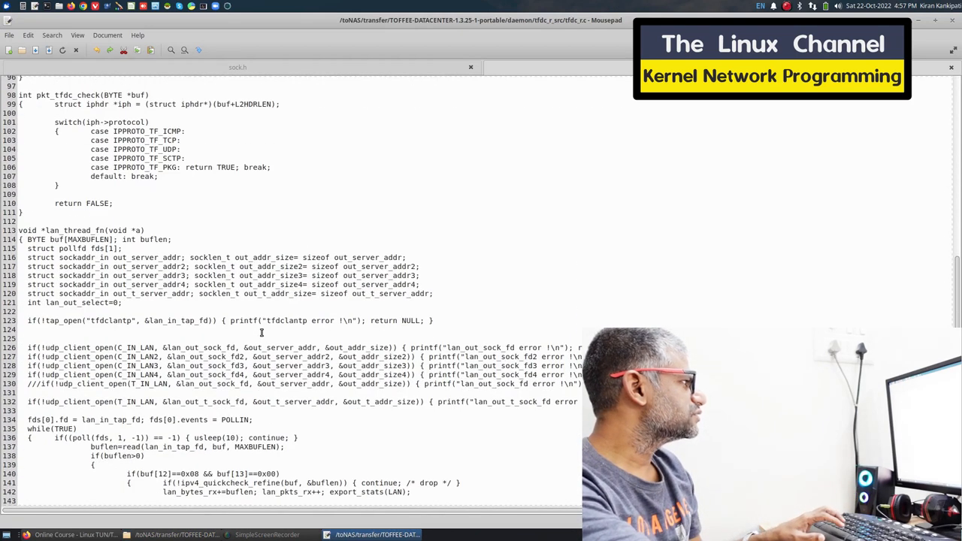
pyautogui.doubleClick(66, 320)
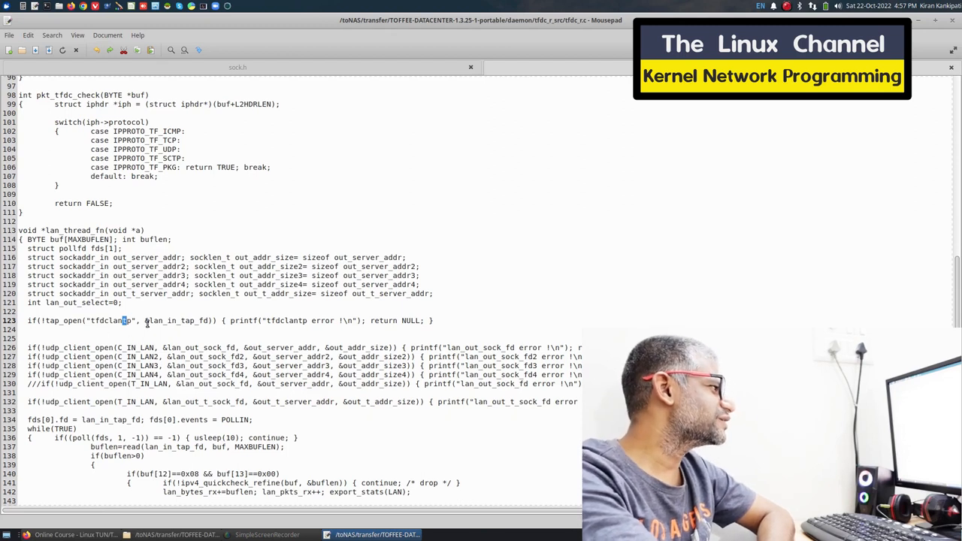
pyautogui.doubleClick(64, 321)
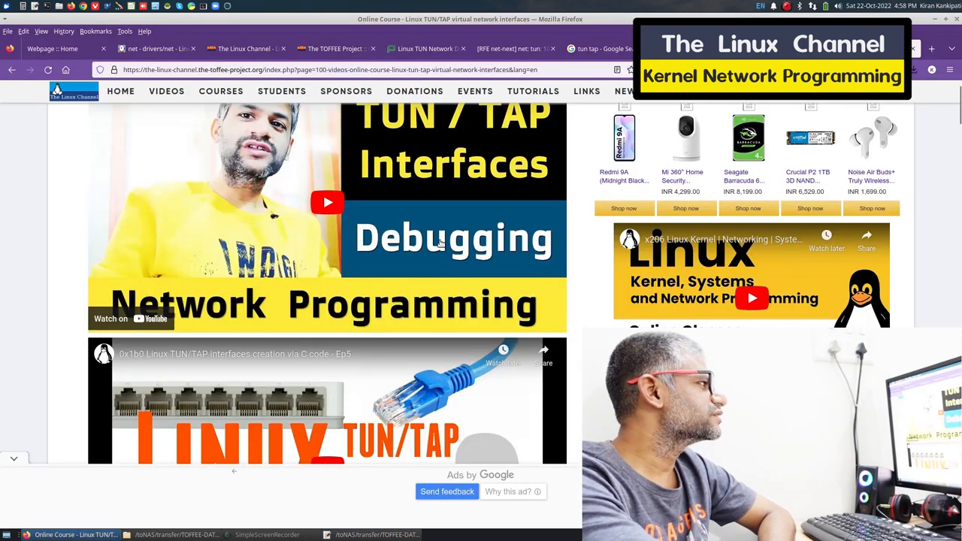
# Step: Revisit the lore.kernel.org tun patch, highlight the removed base.speed line, and return to Bootlin
pyautogui.click(156, 49)
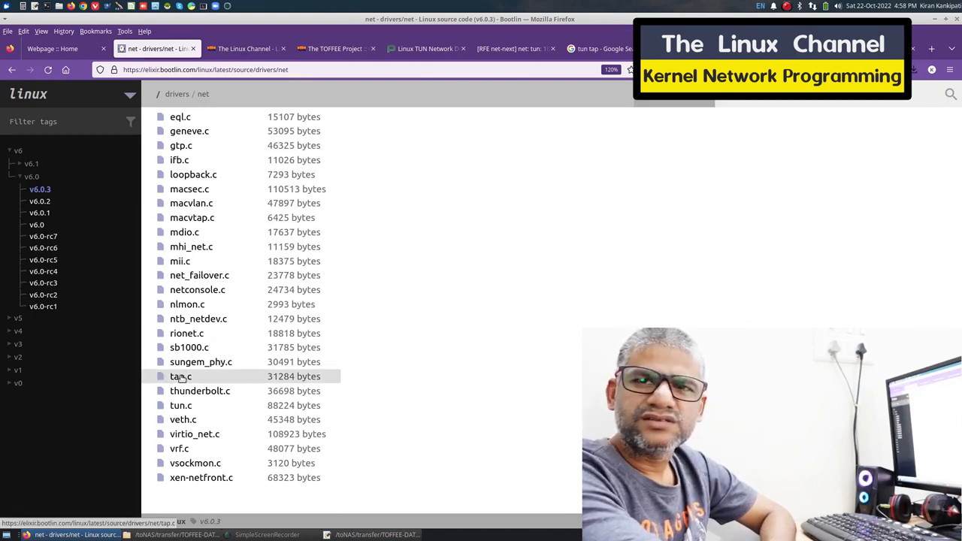
pyautogui.click(511, 49)
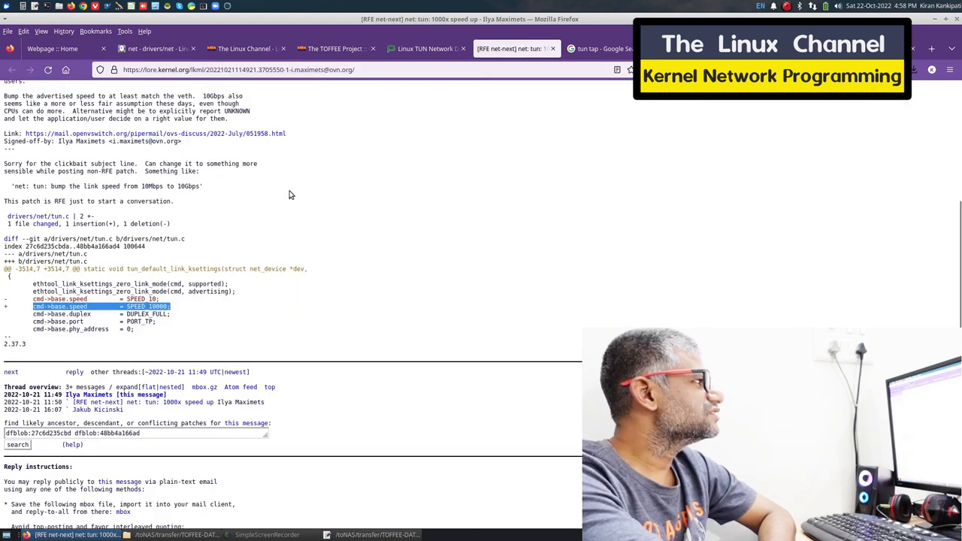
pyautogui.moveTo(175, 239)
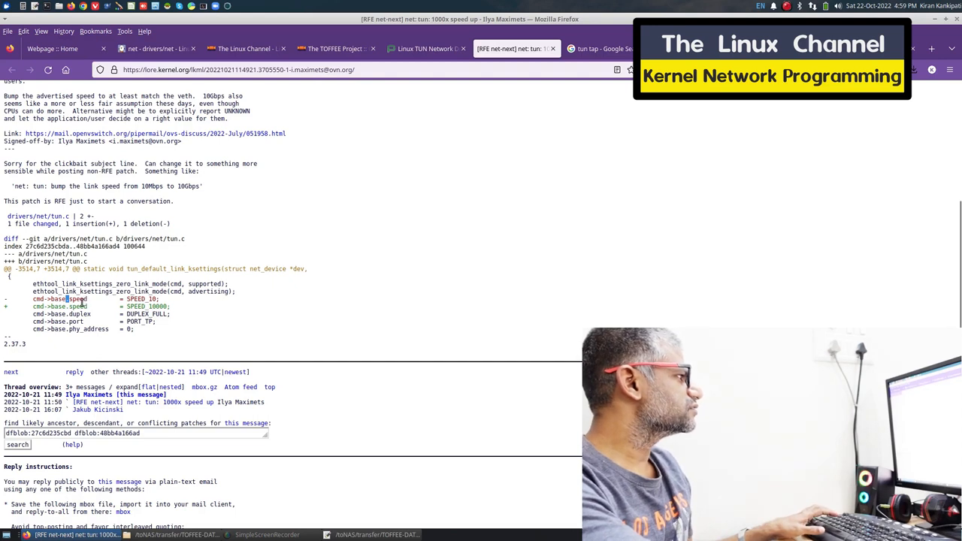
pyautogui.doubleClick(60, 299)
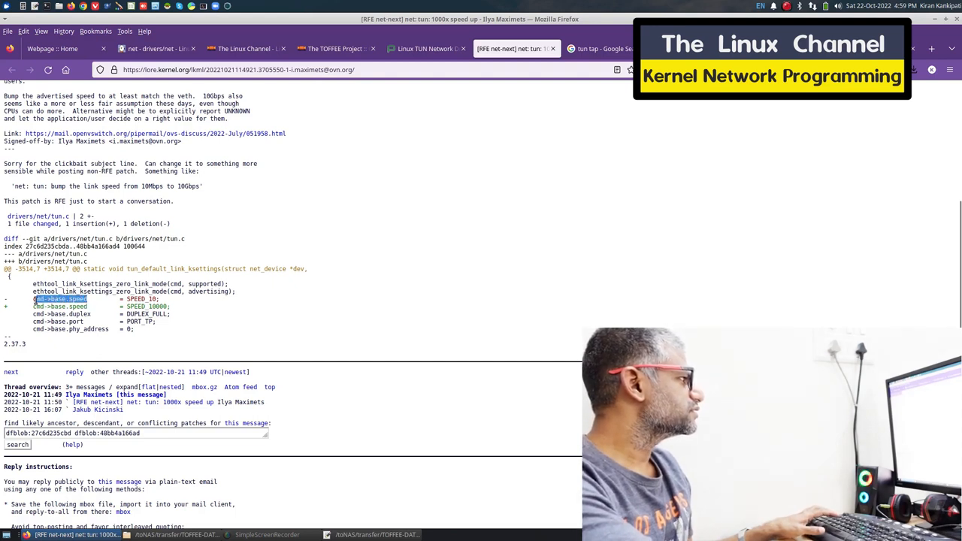
pyautogui.click(156, 48)
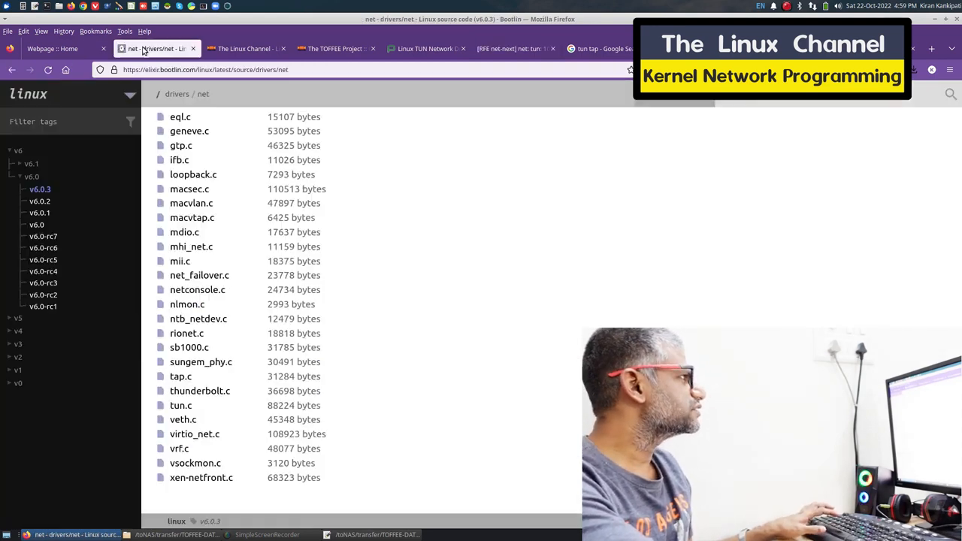
# Step: Check that tun.c's cmd->base.speed is still SPEED_10 in v6.1-rc1, then revisit the 1000x patch
pyautogui.click(512, 49)
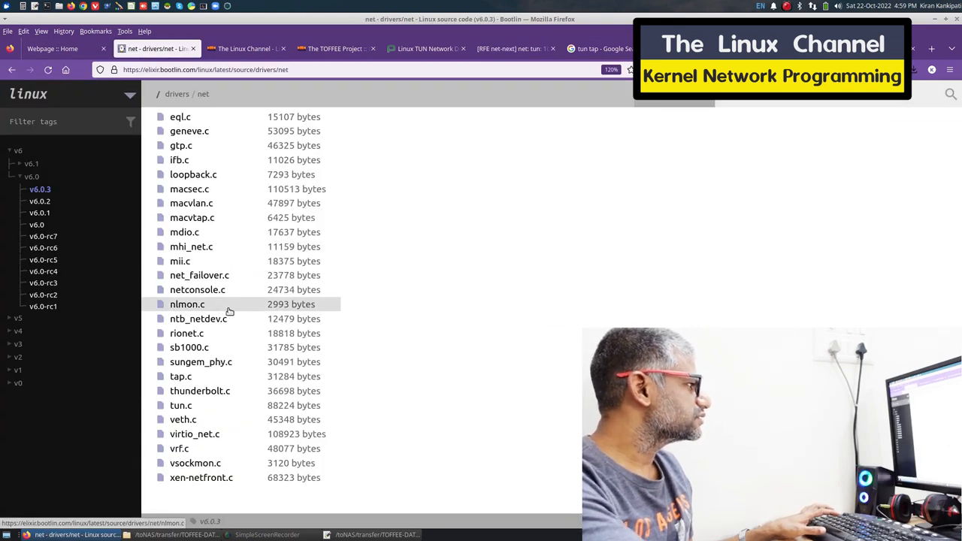
pyautogui.click(180, 406)
pyautogui.write('cmd->base.speed')
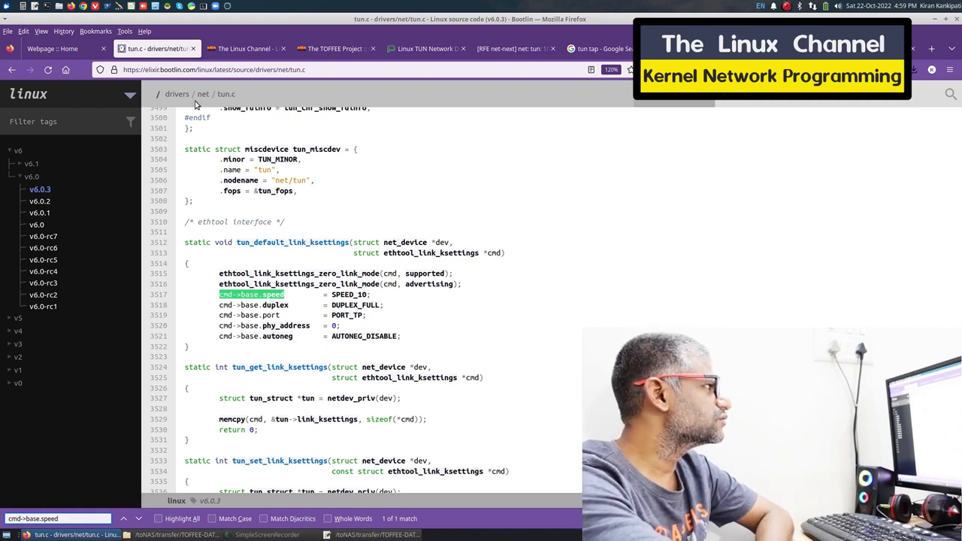
pyautogui.moveTo(39, 190)
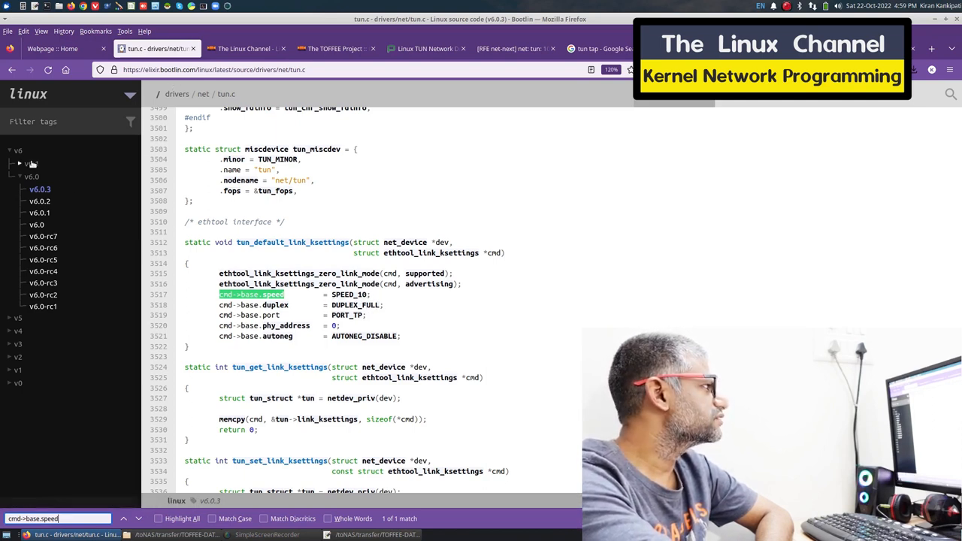
pyautogui.click(18, 163)
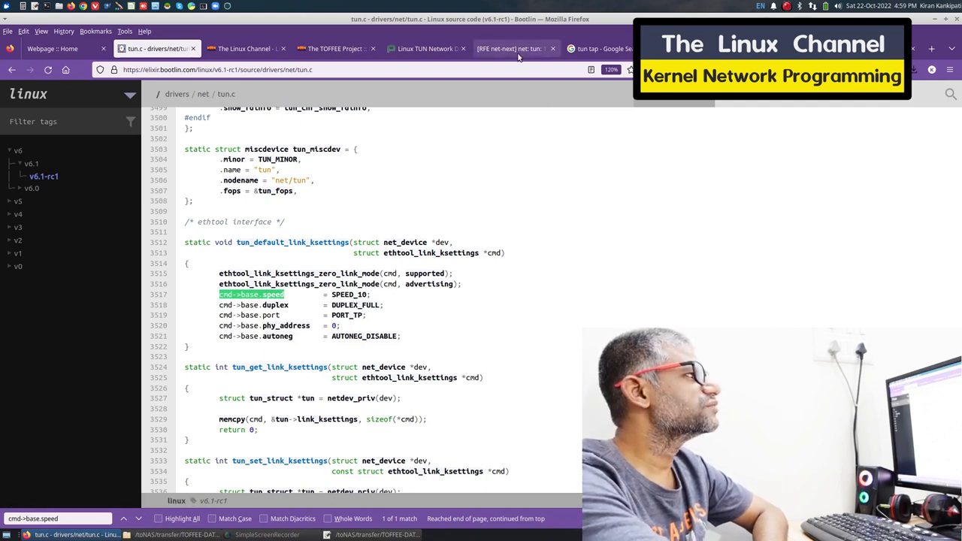
pyautogui.click(511, 49)
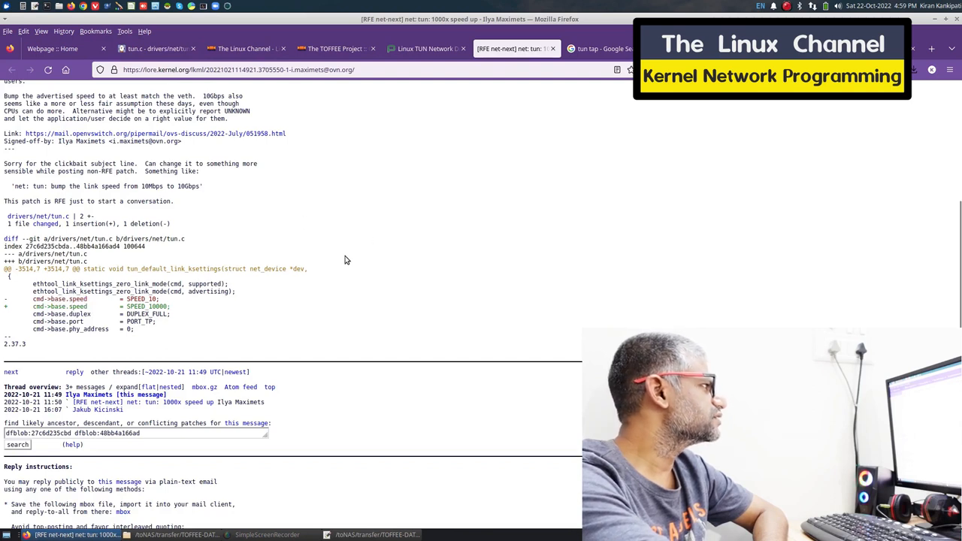
# Step: Reread the Phoronix TUN 1000x speedup headline, then return to Bootlin's drivers/net listing
pyautogui.scroll(-3)
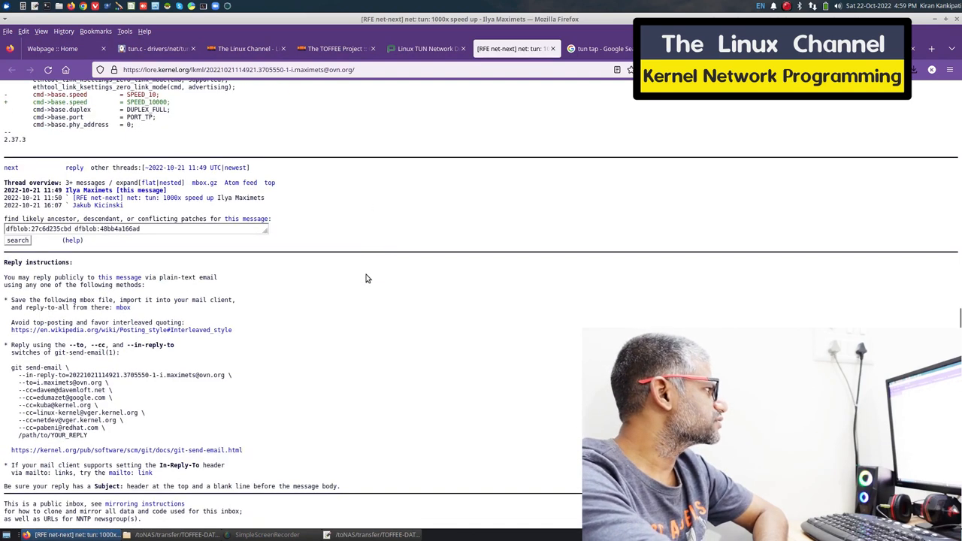
pyautogui.moveTo(358, 289)
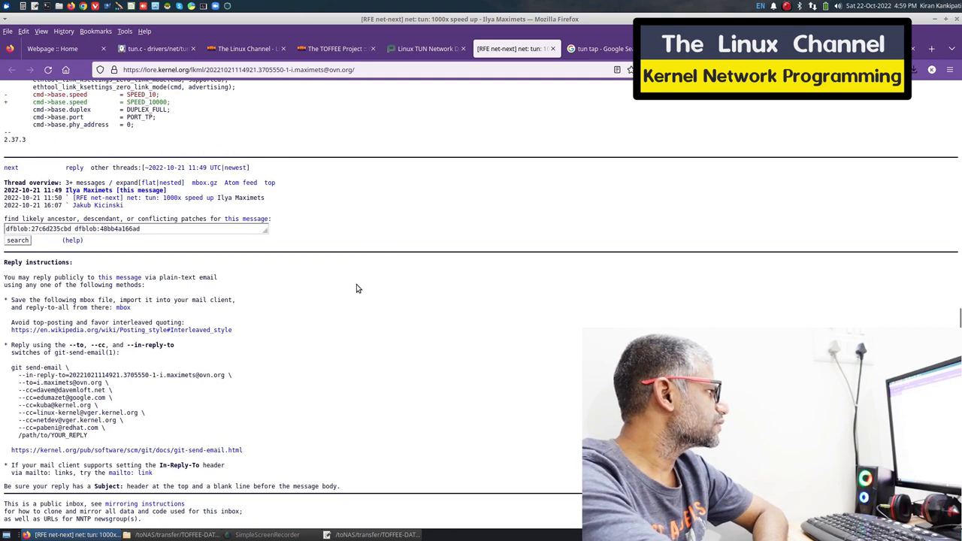
pyautogui.click(426, 49)
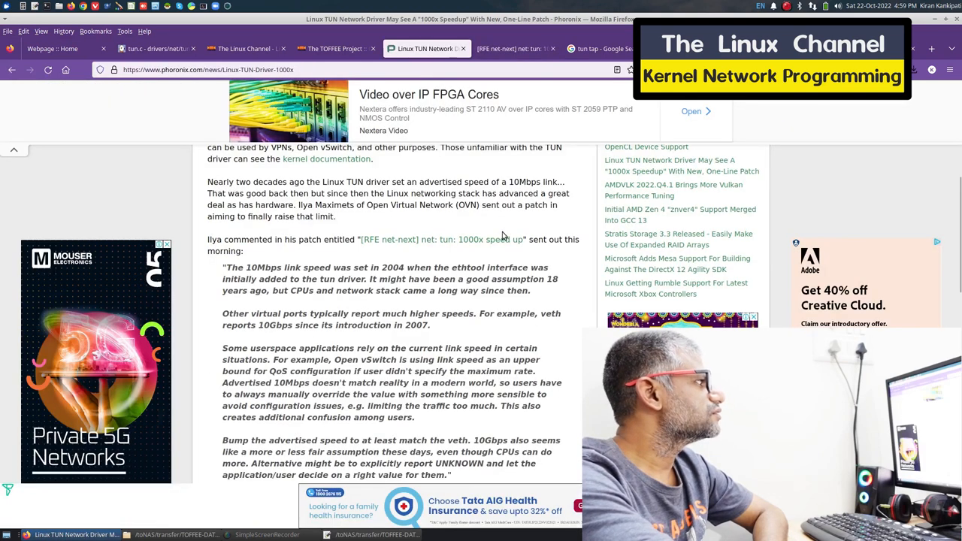
pyautogui.scroll(3)
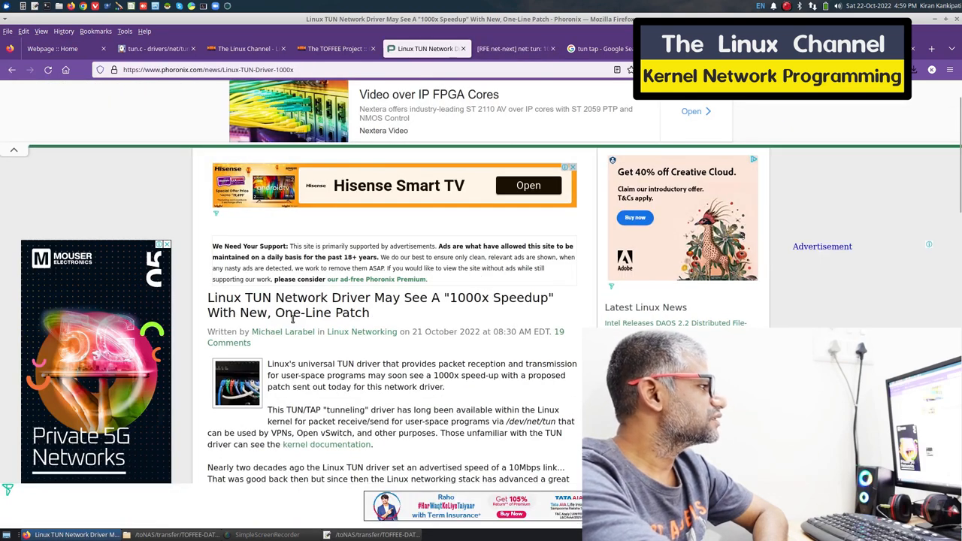
pyautogui.doubleClick(259, 297)
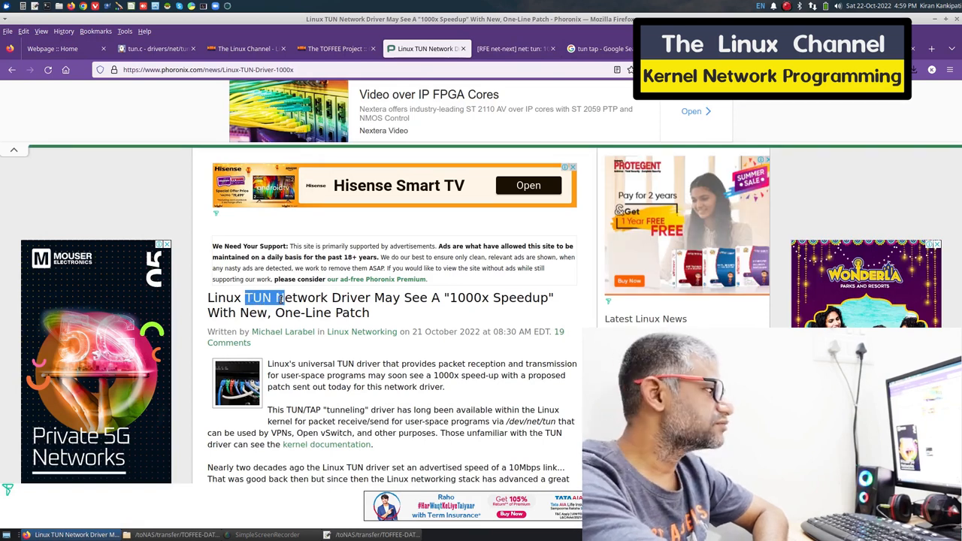
pyautogui.scroll(-3)
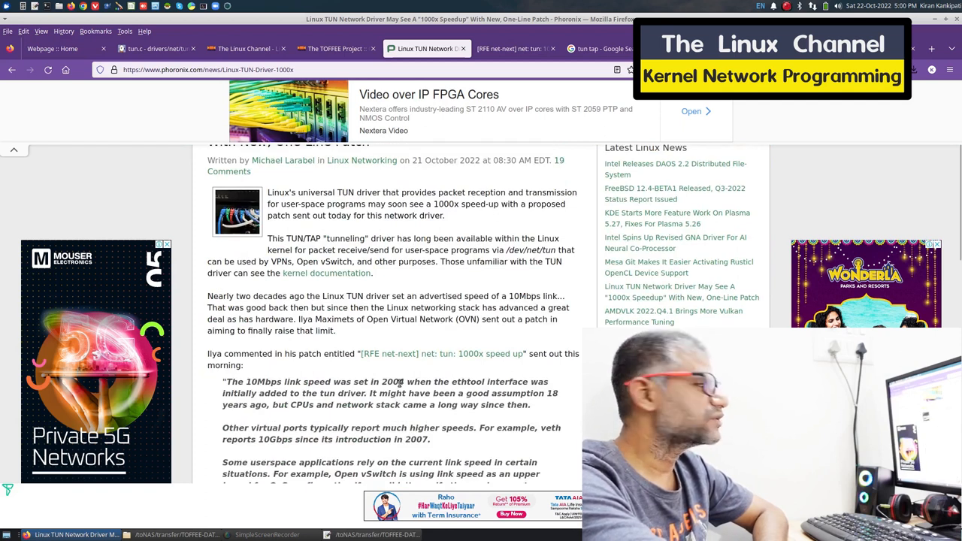
pyautogui.click(155, 49)
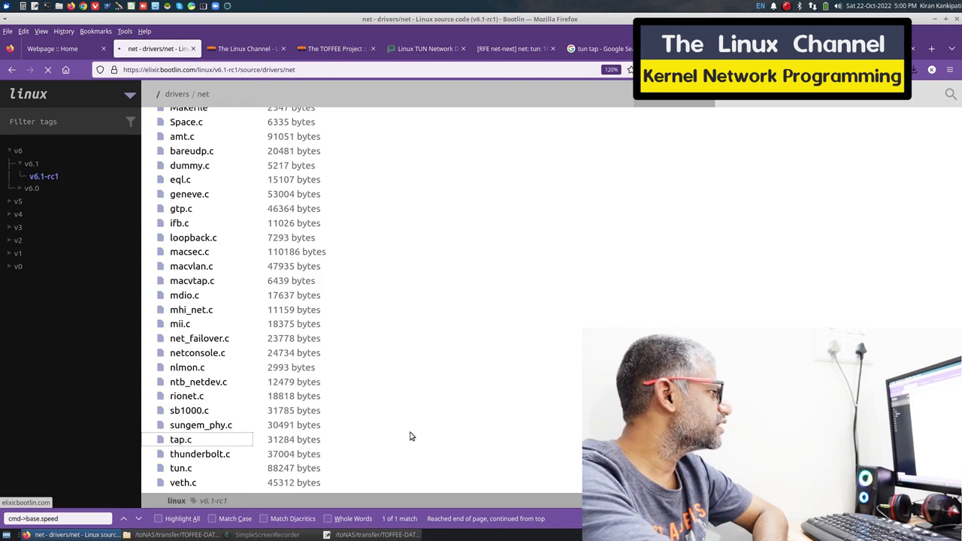
# Step: Open v6.1-rc1 tap.c in Bootlin and search it for 'speed', finding no match
pyautogui.click(181, 440)
pyautogui.write('speed')
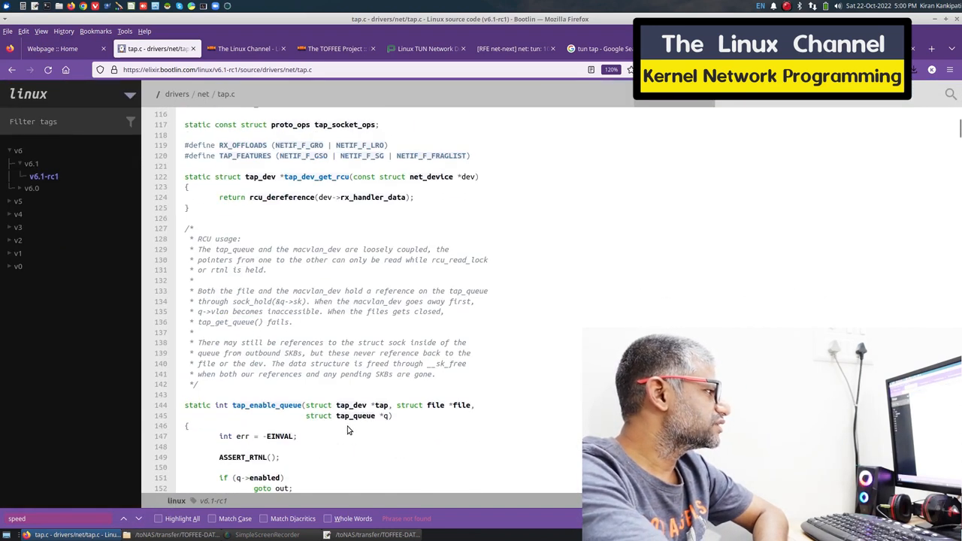
pyautogui.moveTo(294, 245)
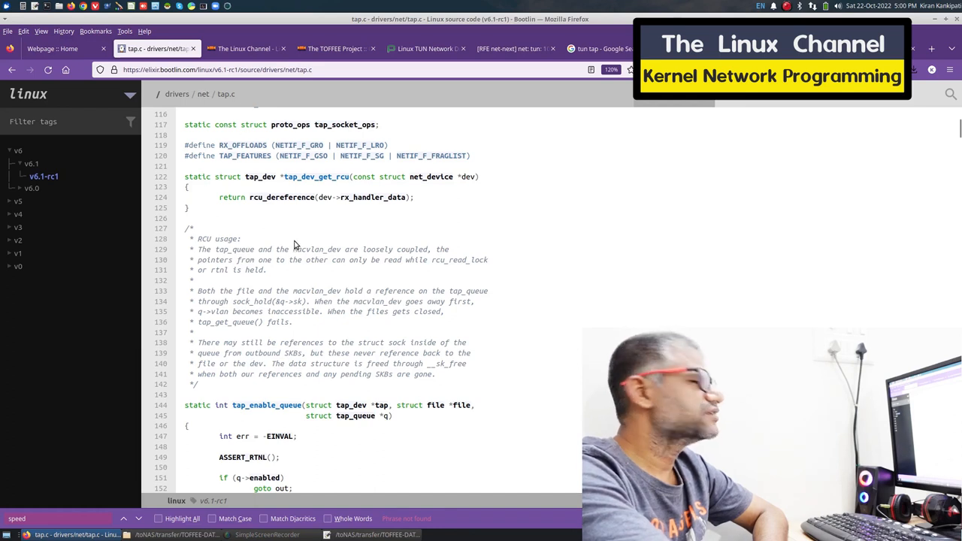
pyautogui.moveTo(337, 260)
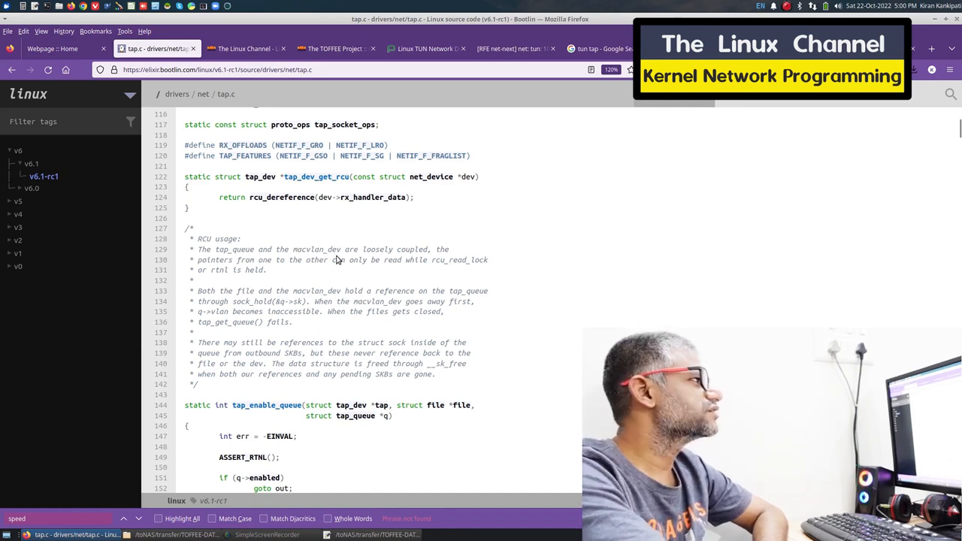
pyautogui.moveTo(602, 292)
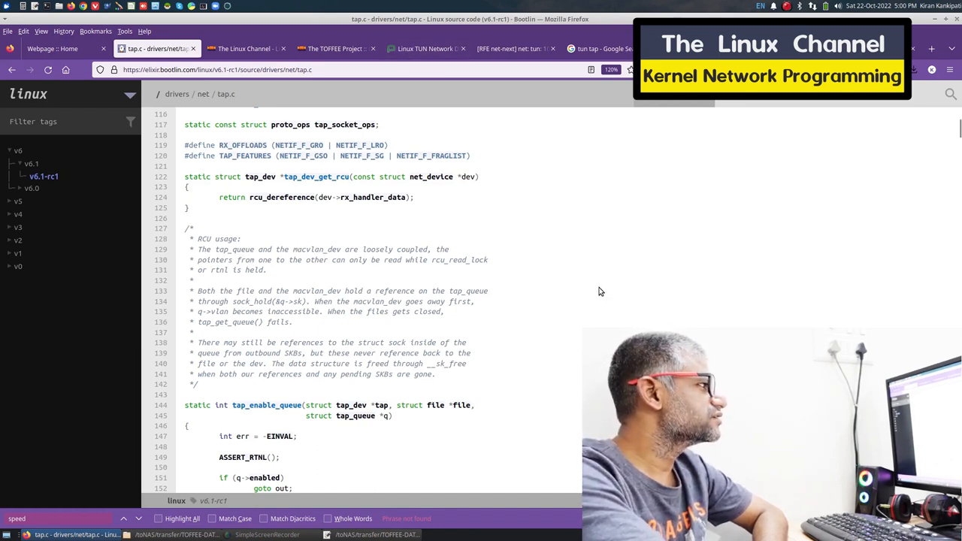
# Step: Reread the Phoronix patch quote, then view Wikipedia's TUN/TAP article at its Design section
pyautogui.click(425, 49)
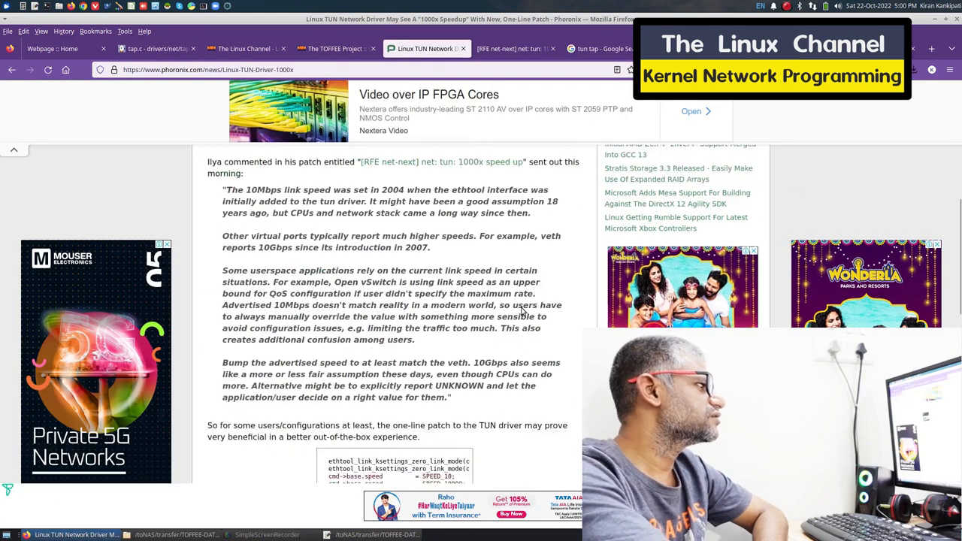
pyautogui.scroll(-3)
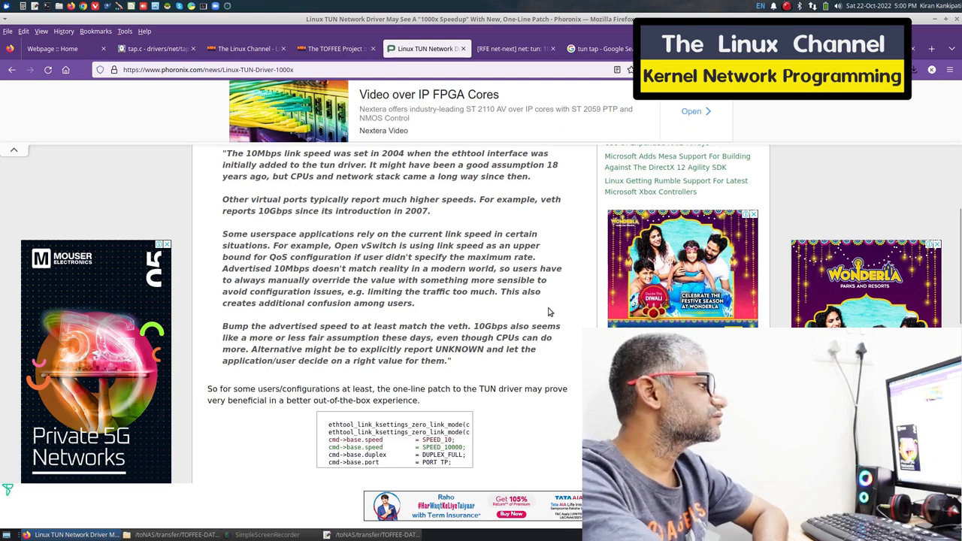
pyautogui.click(511, 48)
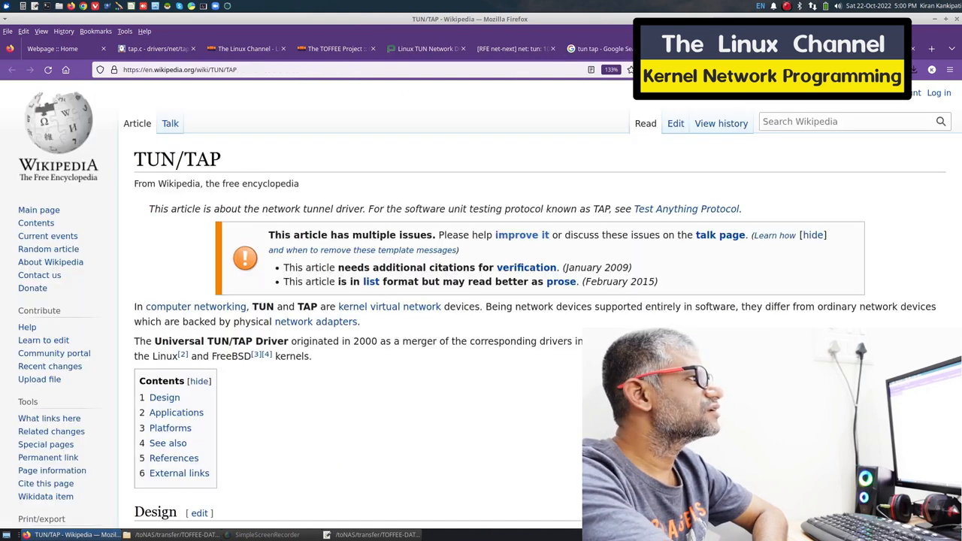
pyautogui.scroll(-3)
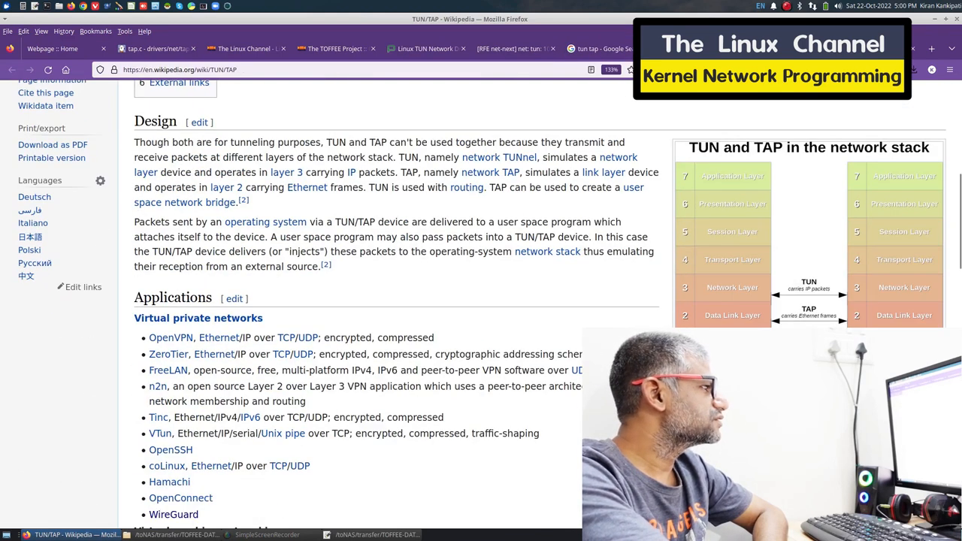